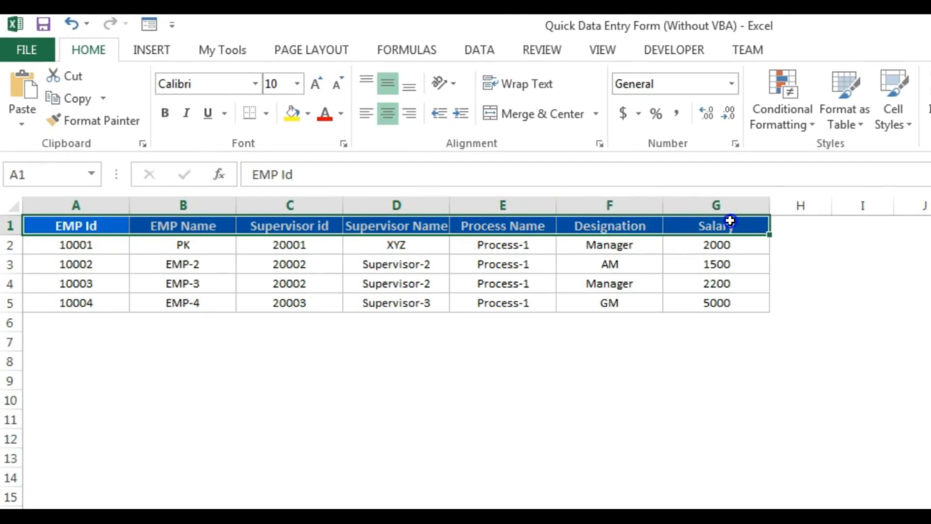
Start a blank new employee record in the data entry form from inside the table
click(608, 302)
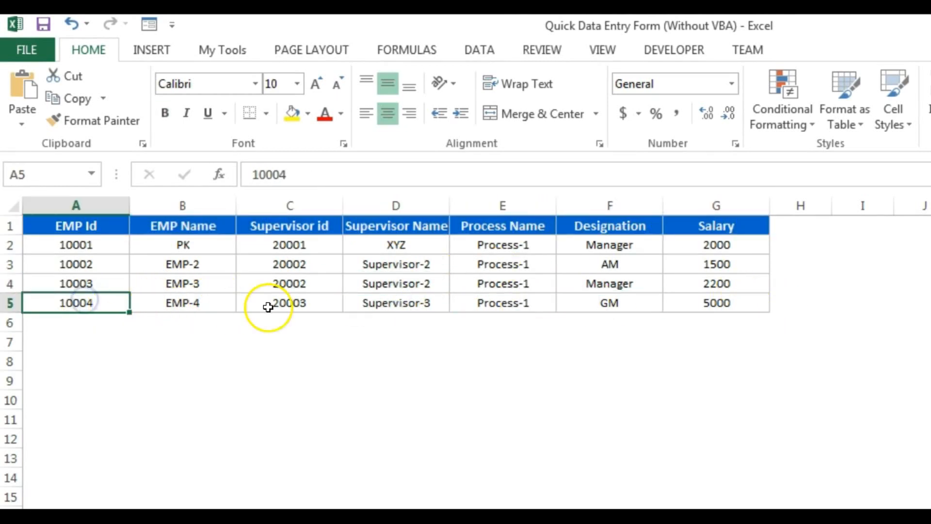
click(182, 302)
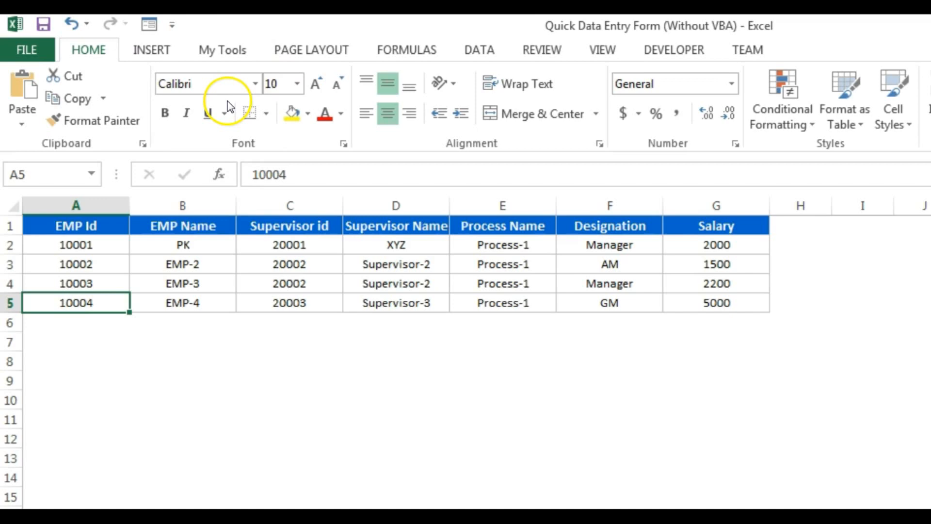
mouse_move(149, 24)
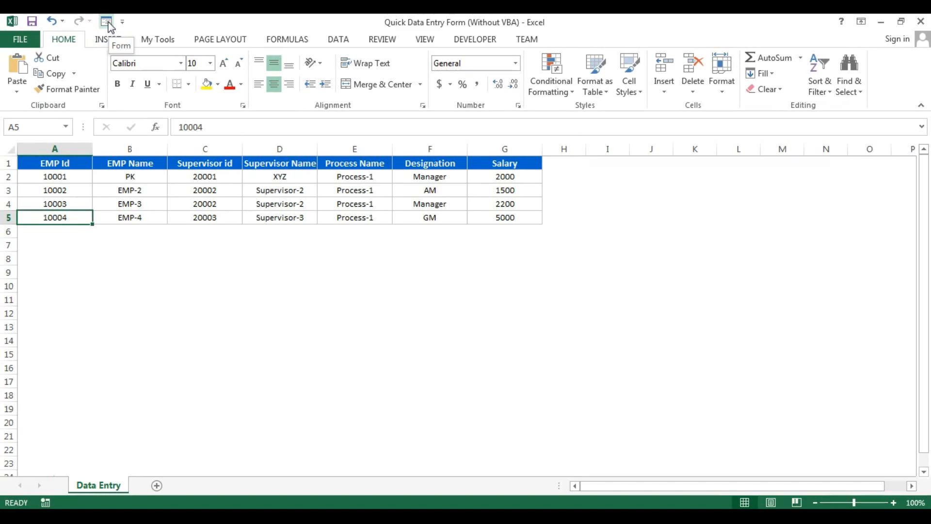
click(107, 22)
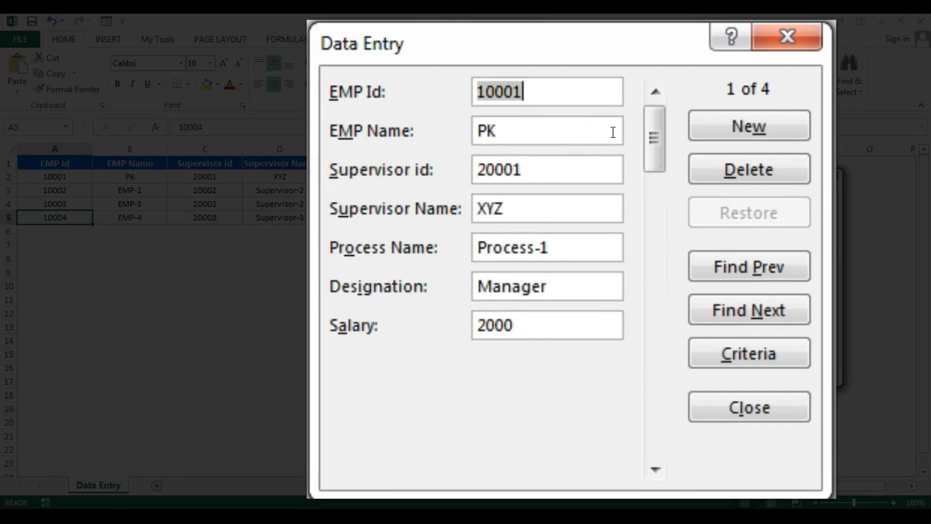
click(749, 125)
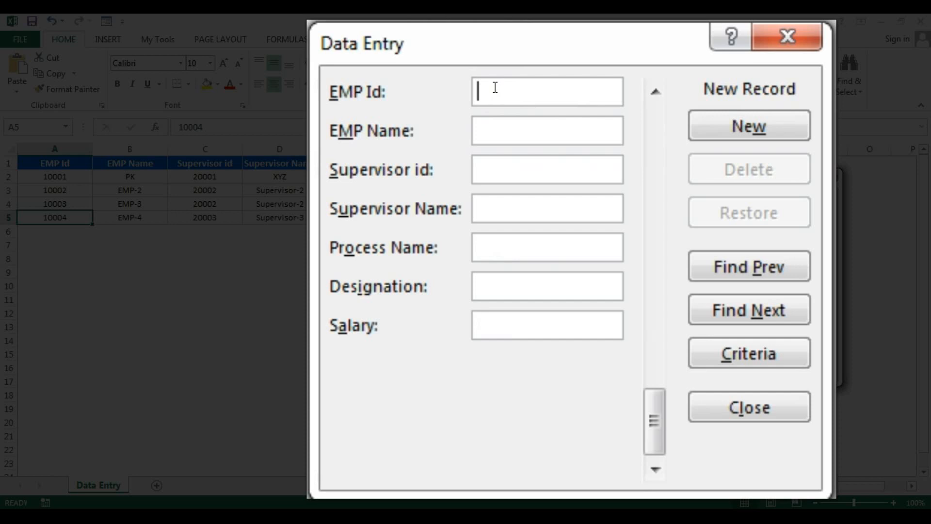
Fill the record: 10005, EMP-5, 20002, Supervisor-2, Process-1, DM, salary 2500
text(1090)
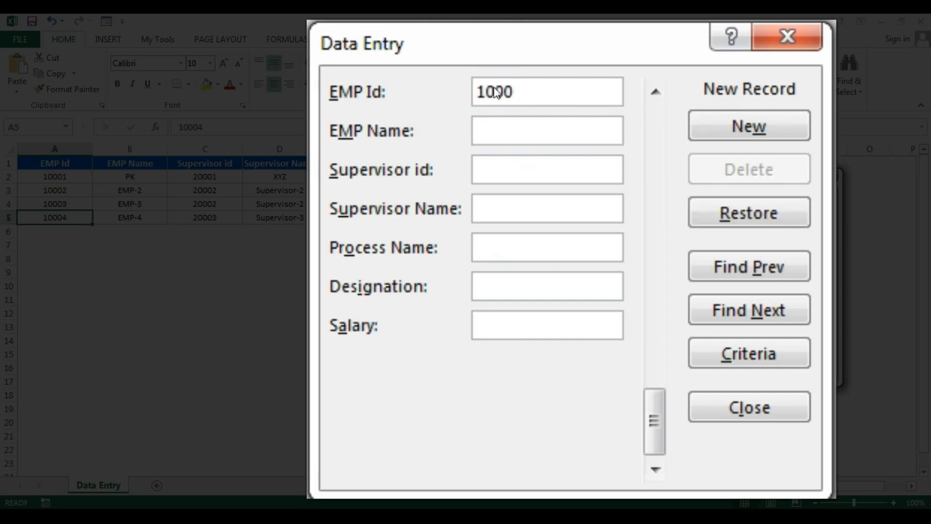
text(E)
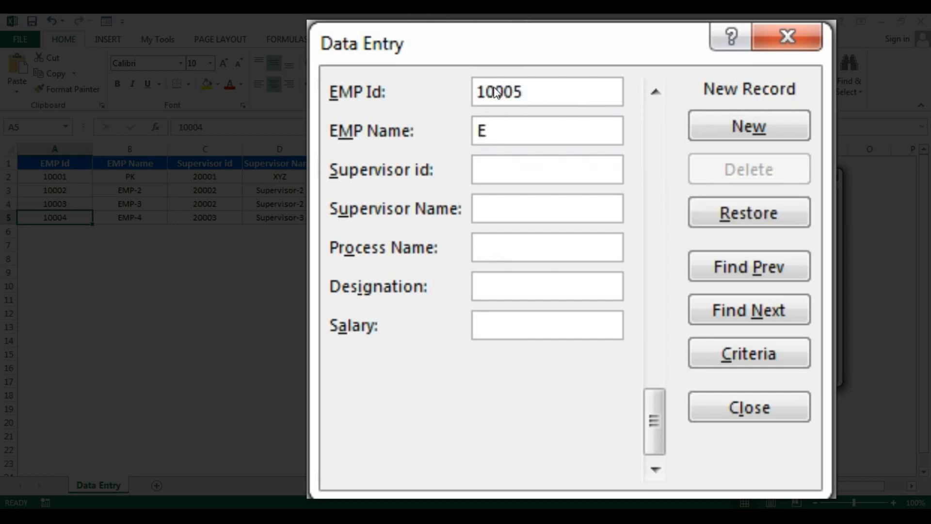
text(MP-5)
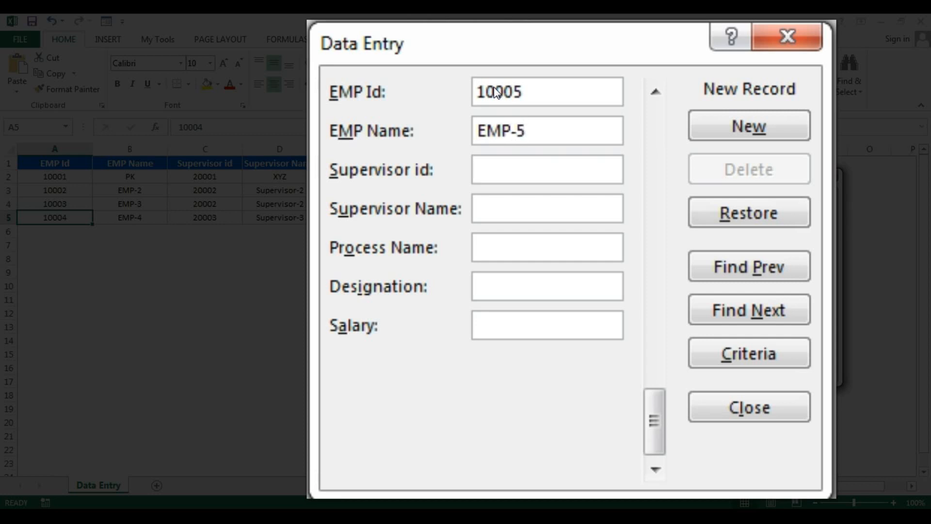
text(20002)
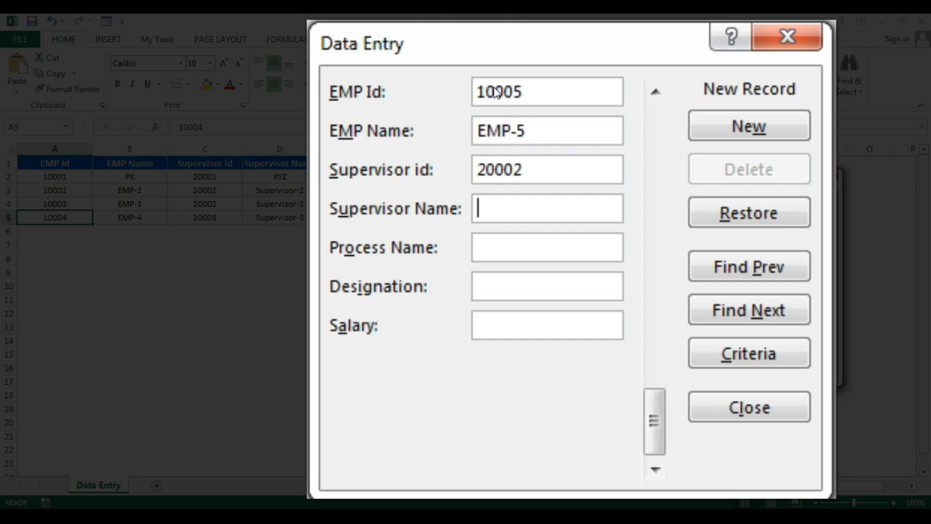
text(Sup)
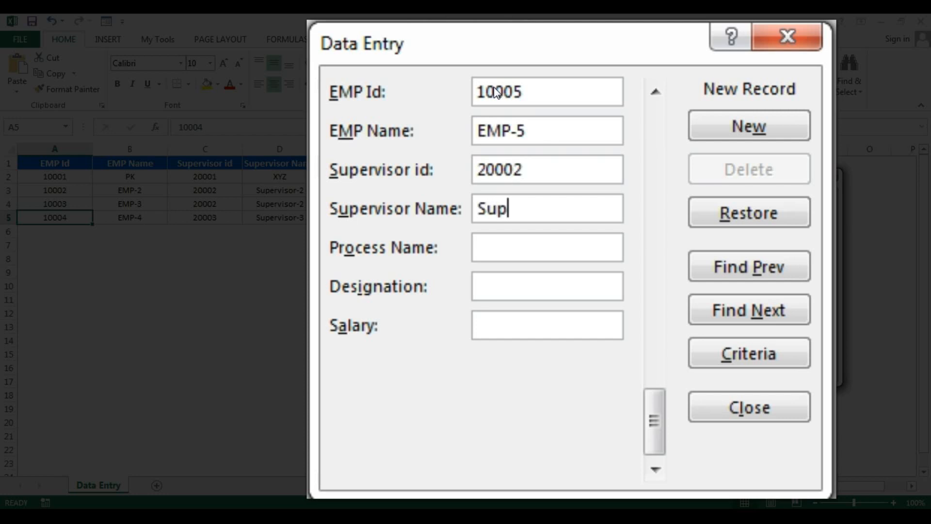
text(ervisor-2)
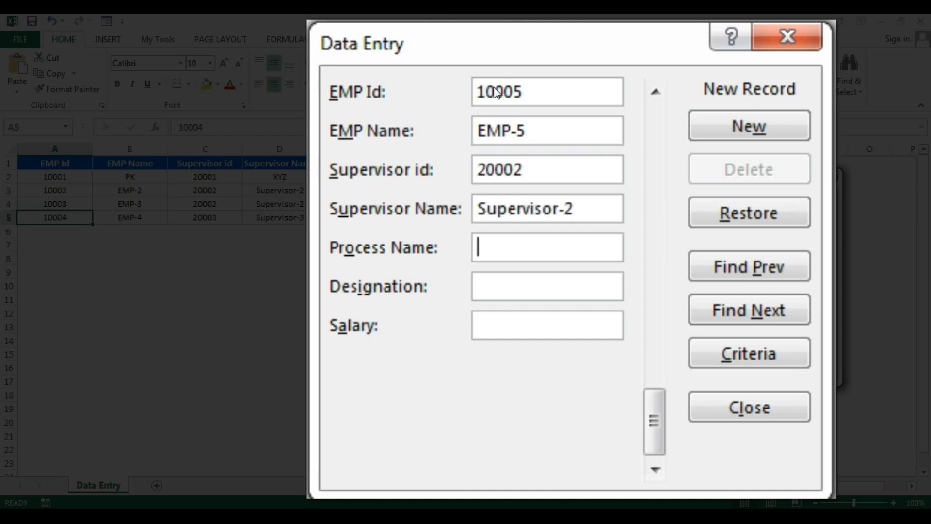
text(Process-1)
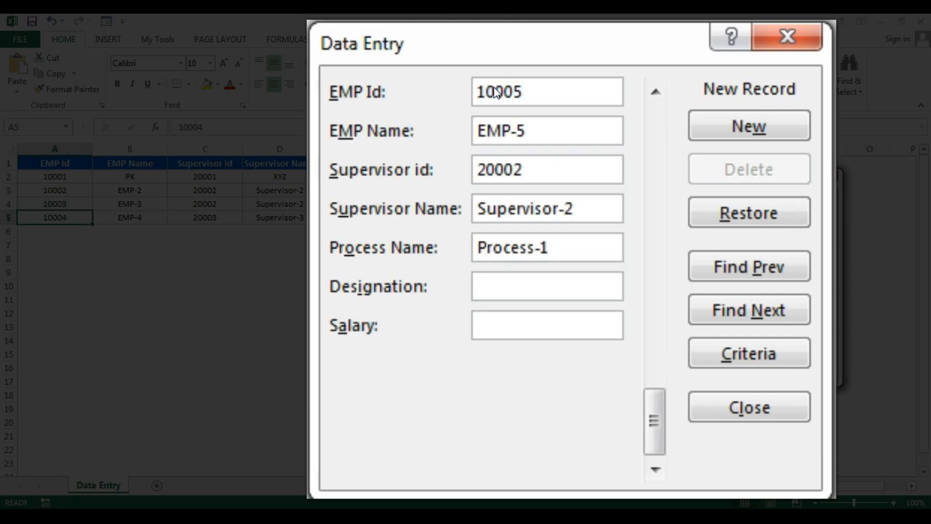
text(DM)
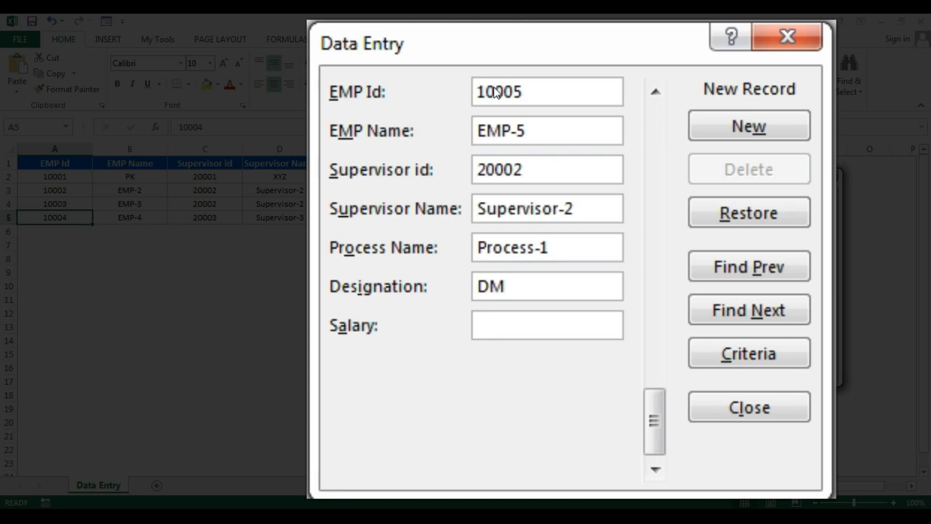
text(2500)
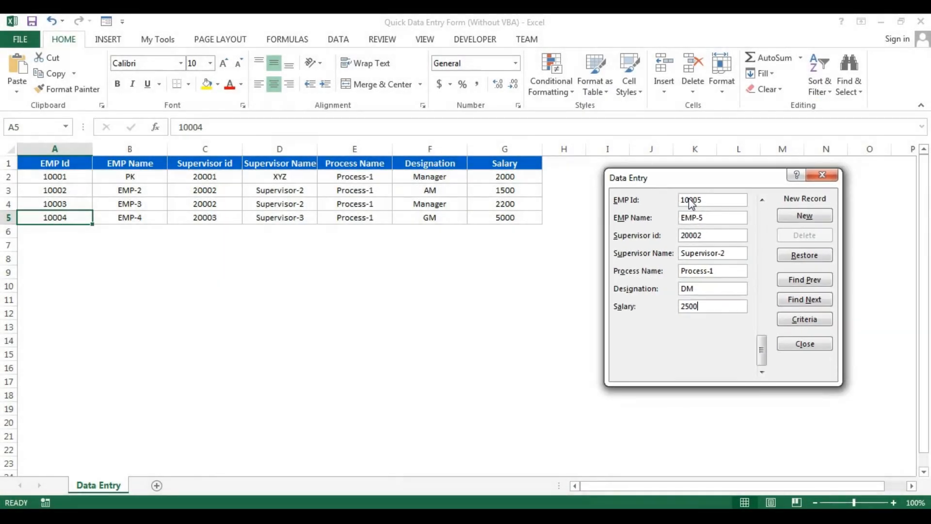
Append employee 10005 (EMP-5, DM, 2500) as the table's sixth row
click(804, 215)
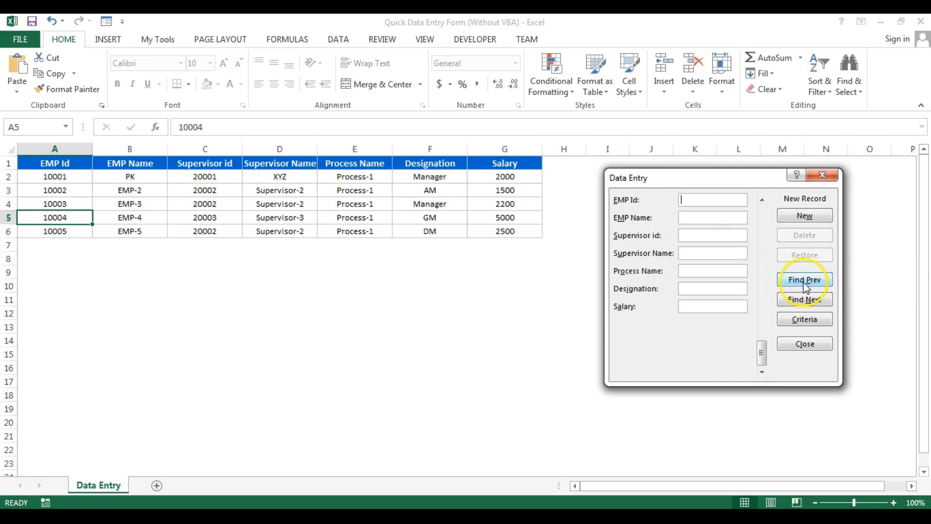
Navigate to employee 10004's record (4 of 5) and delete it, leaving four records
click(804, 280)
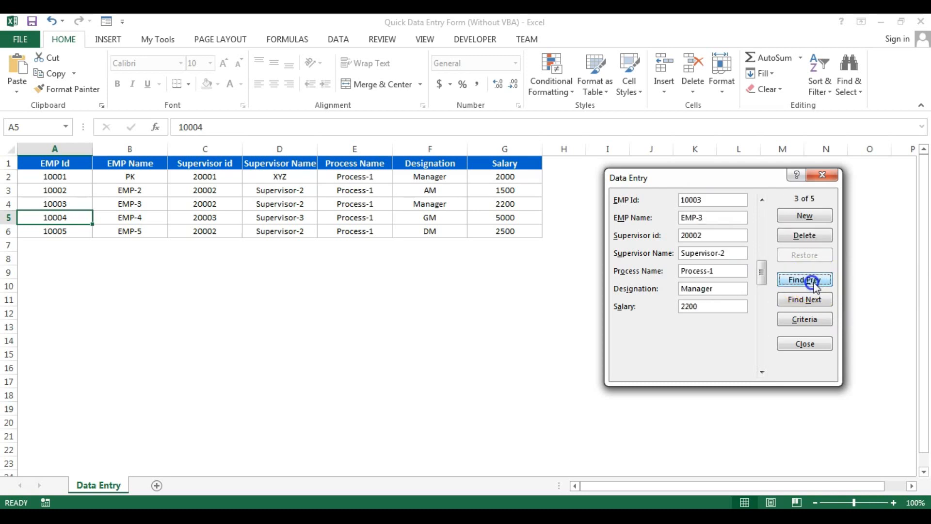
click(804, 298)
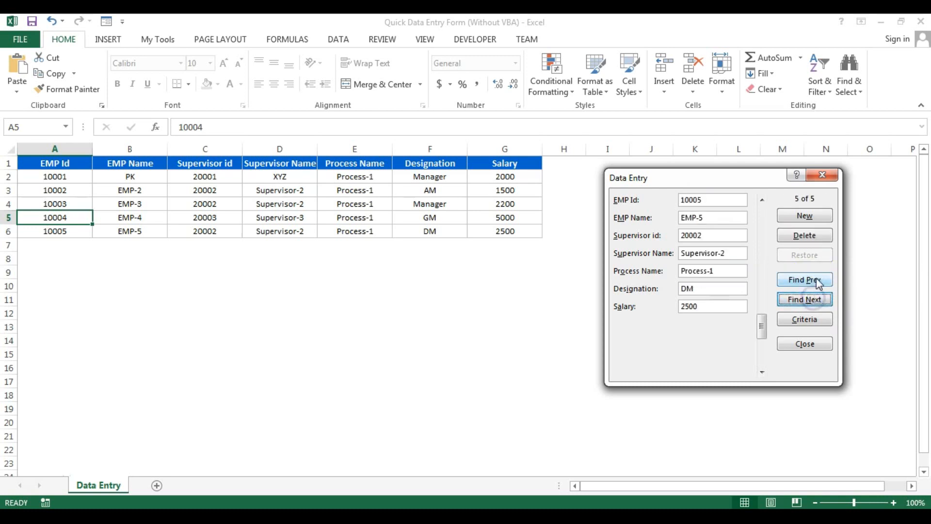
click(804, 280)
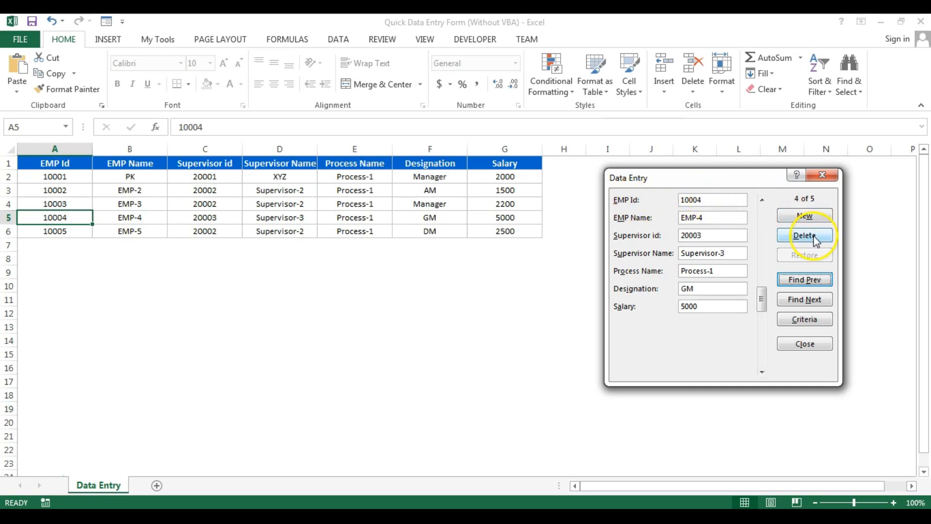
click(804, 235)
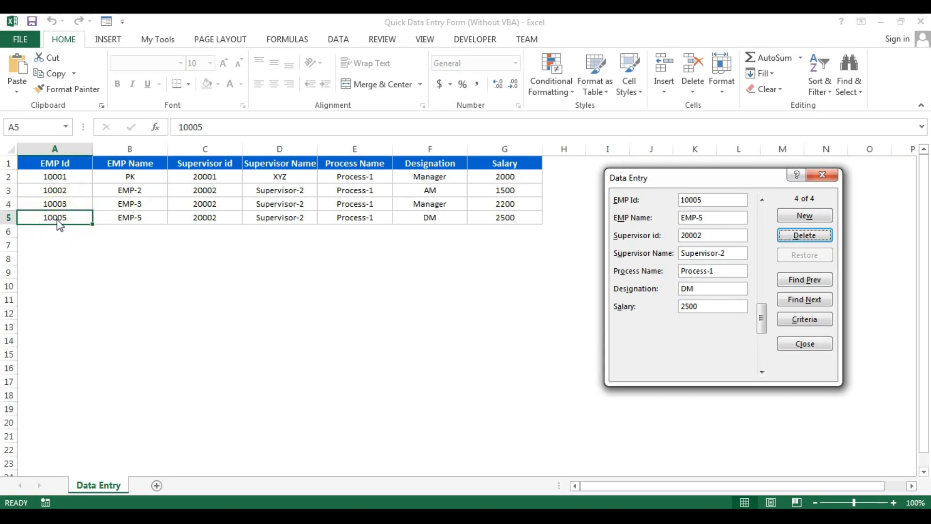
mouse_move(183, 230)
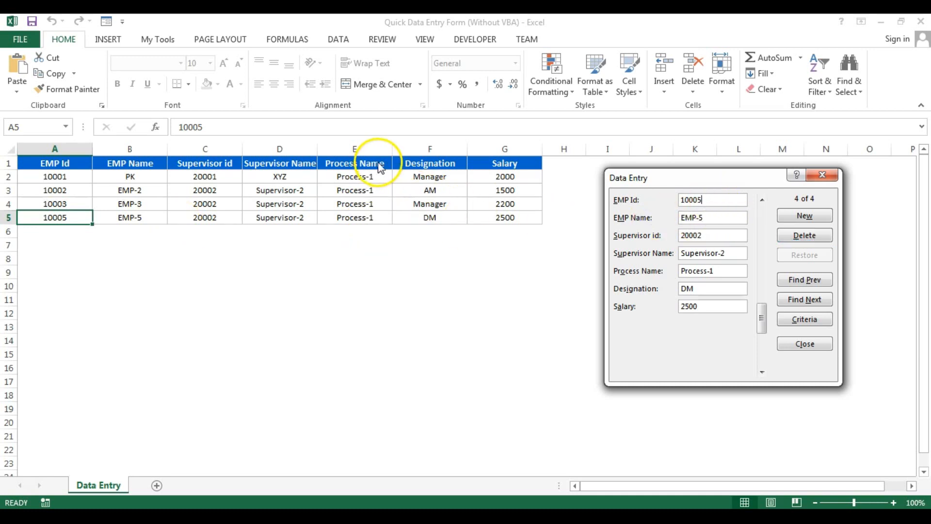
mouse_move(368, 352)
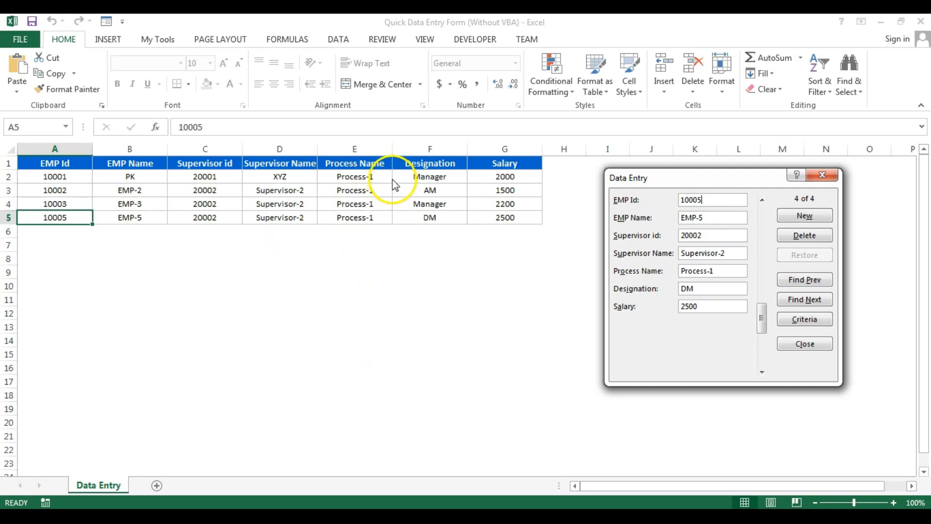
mouse_move(340, 350)
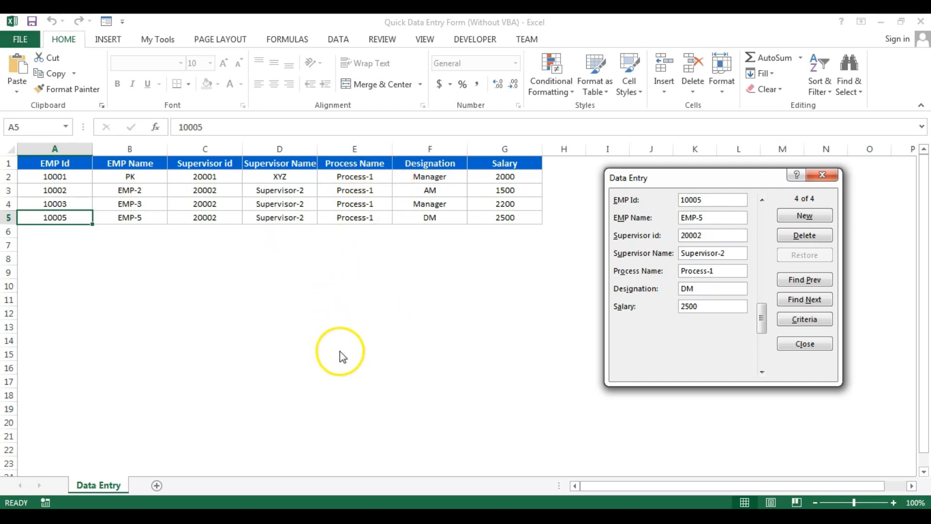
mouse_move(303, 323)
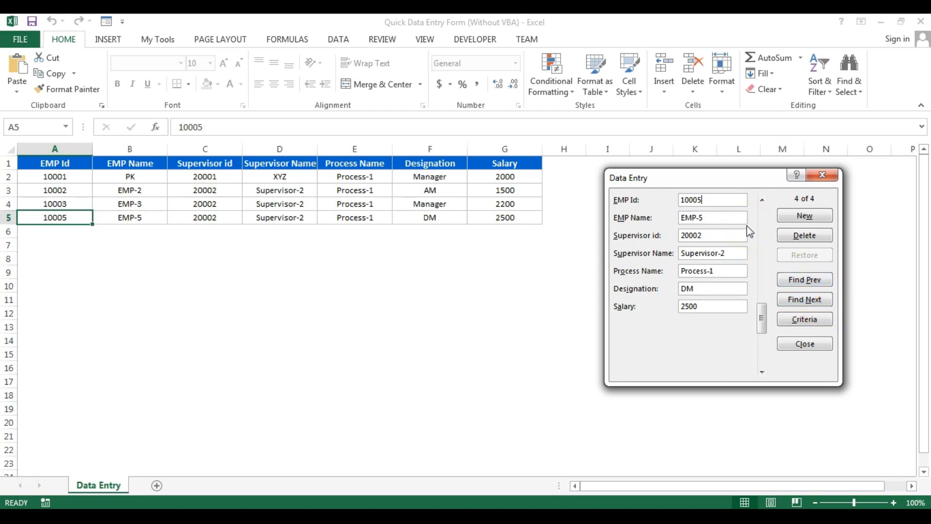
mouse_move(751, 176)
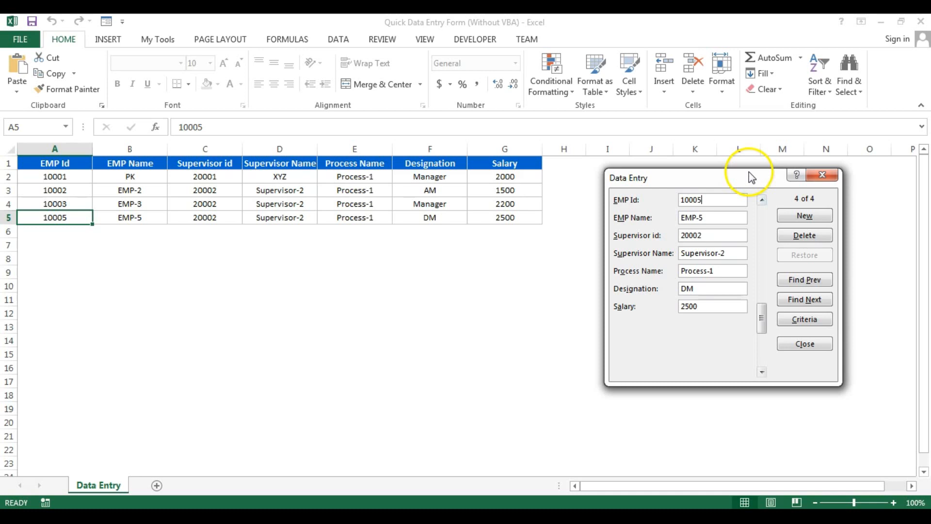
Search the form by criteria with supervisor ID 20002 and find the next match
click(804, 319)
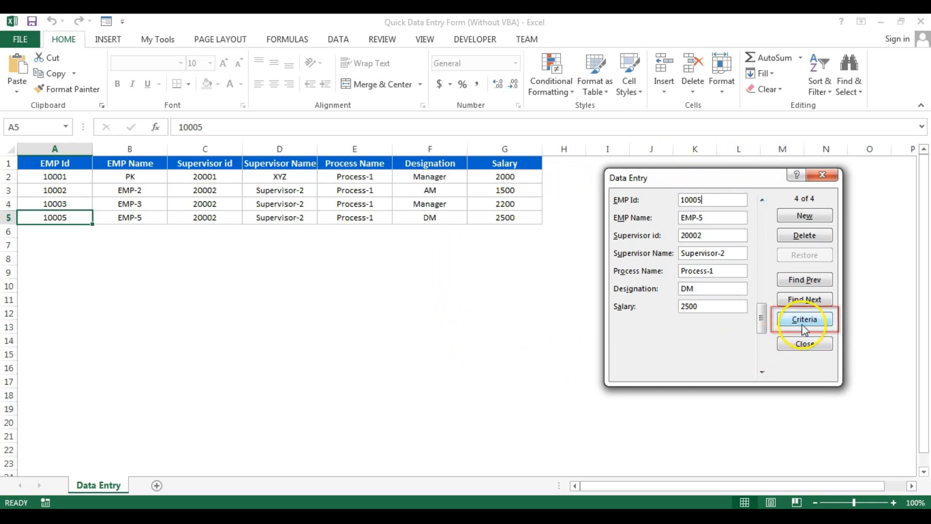
click(803, 319)
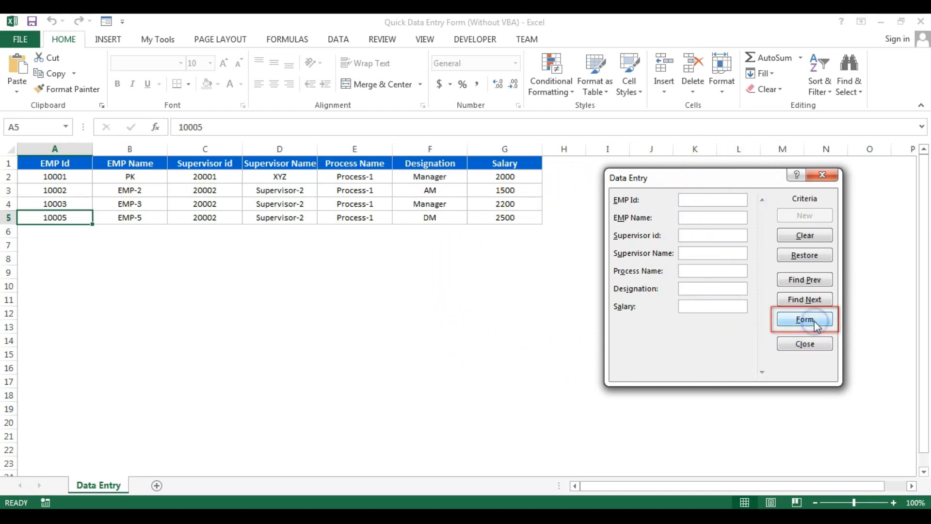
click(804, 319)
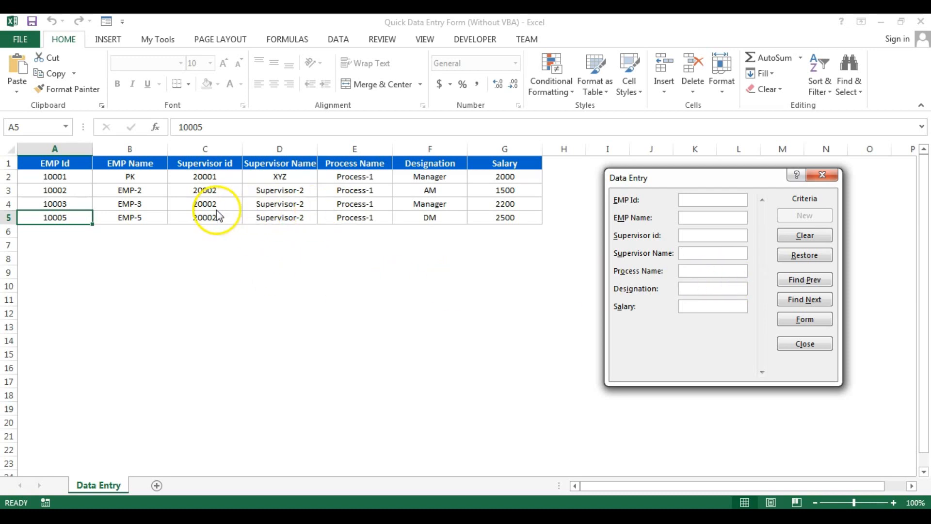
click(711, 235)
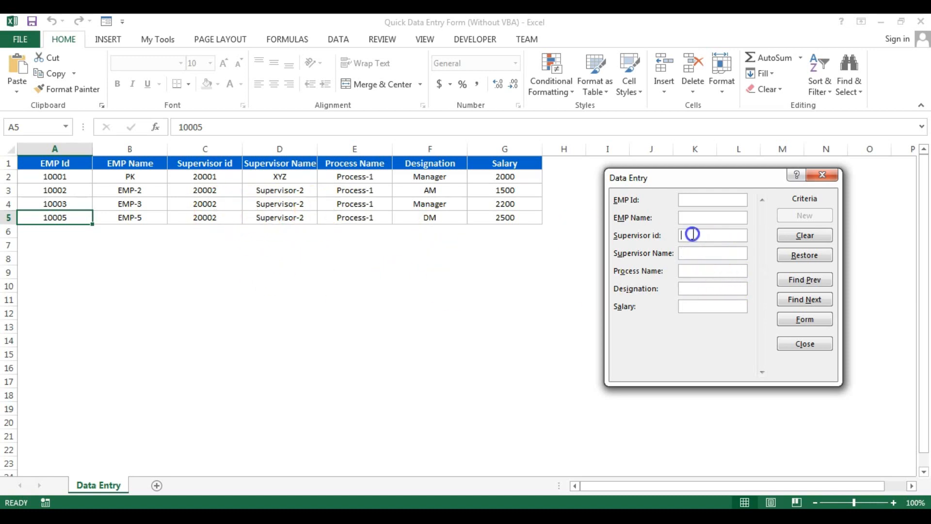
text(2)
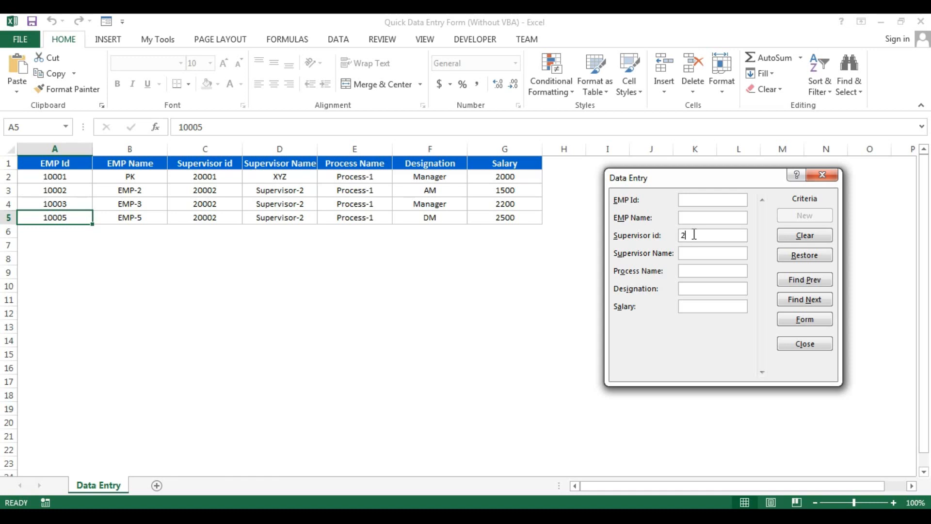
text(0002)
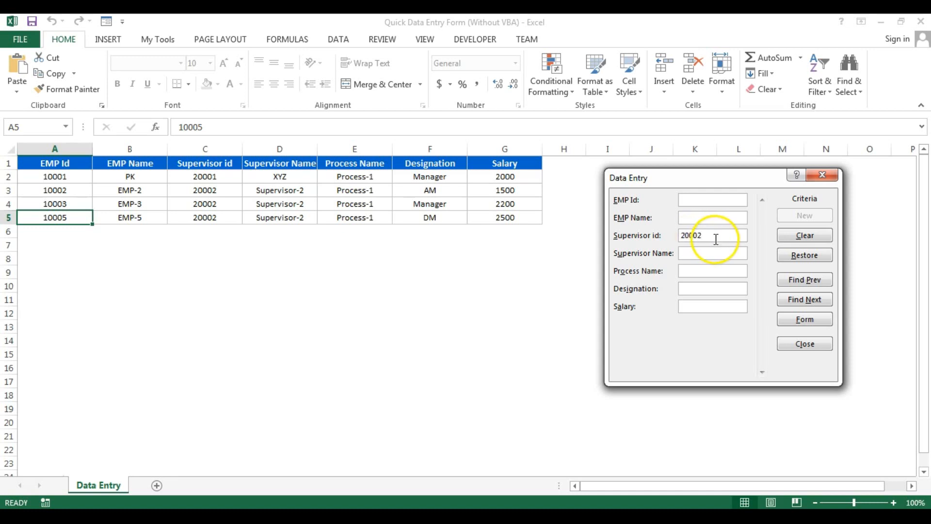
click(804, 299)
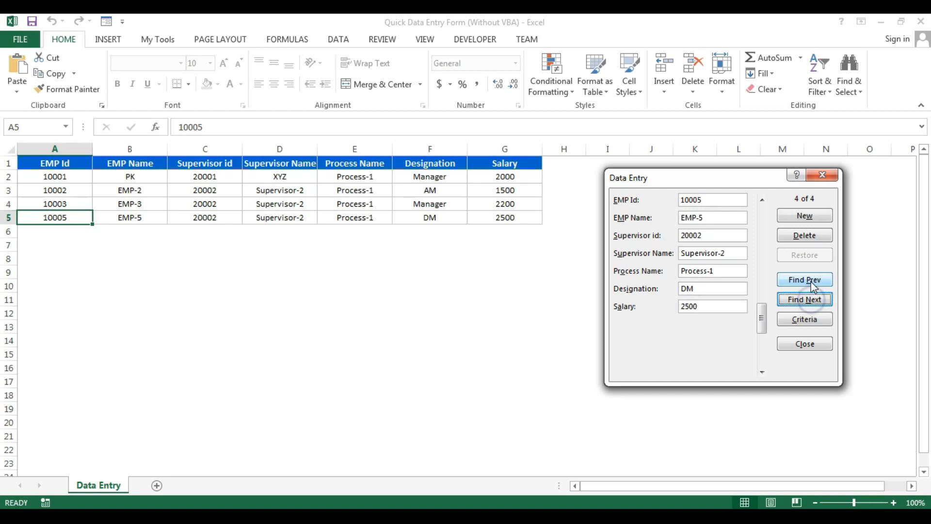
Step back and forth through matching records to land on employee 10002, then return to criteria
click(804, 280)
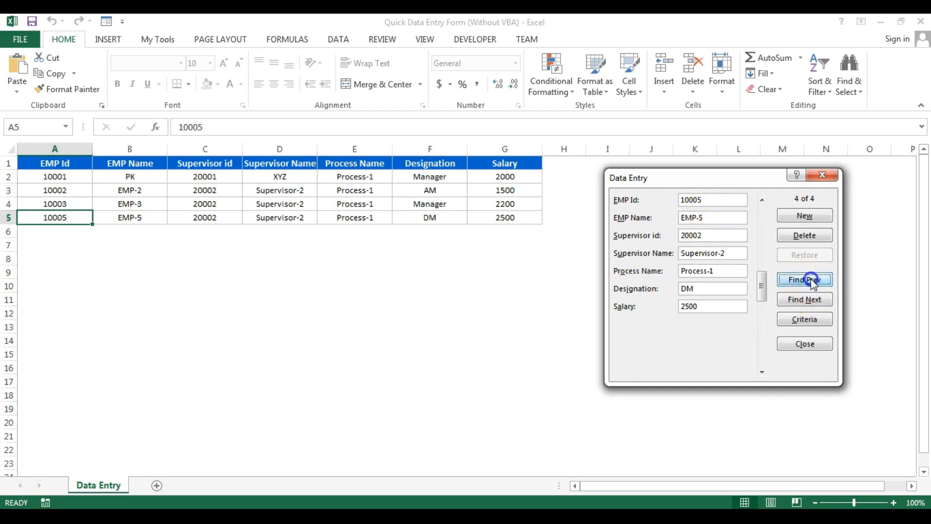
click(804, 279)
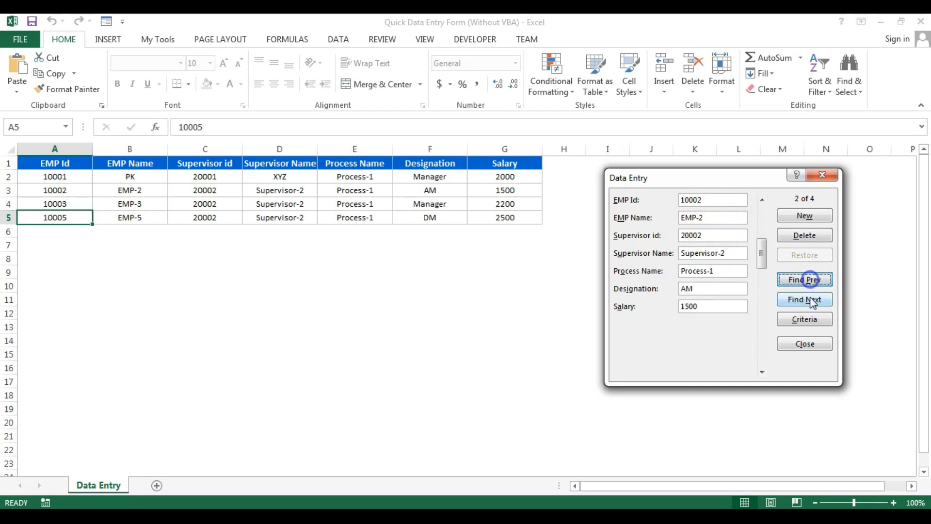
click(804, 279)
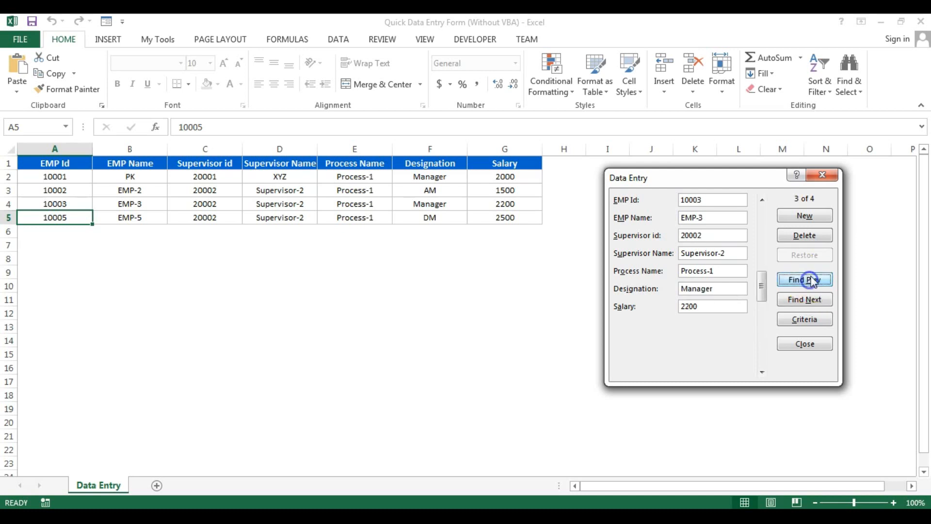
click(804, 279)
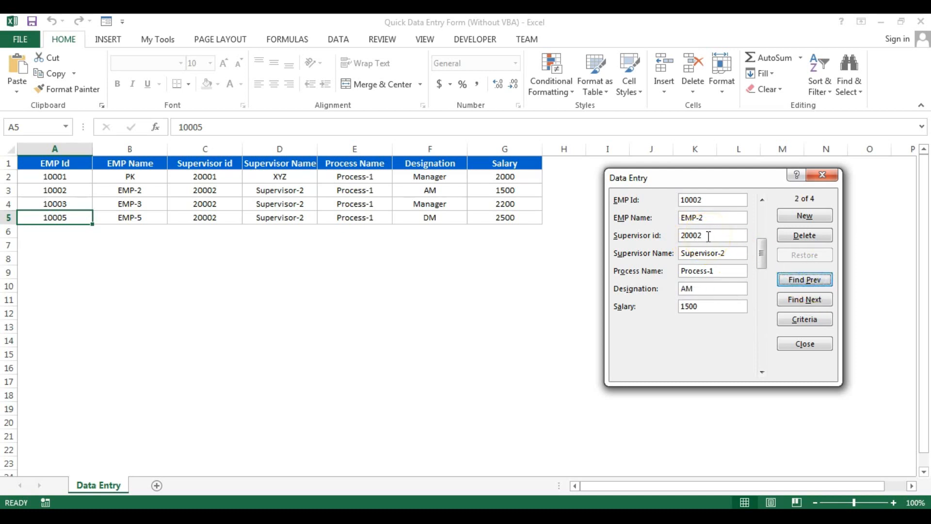
click(804, 319)
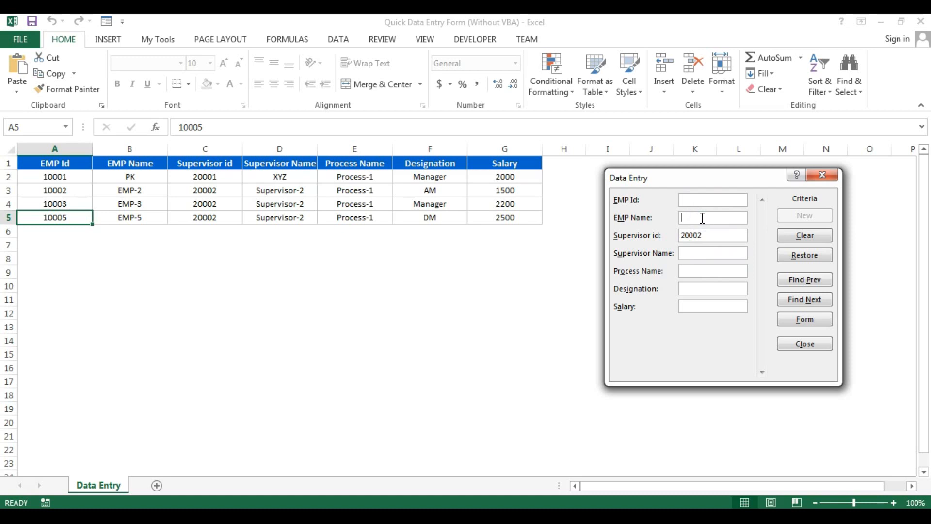
Filter by employee ID EMP- and change EMP-2's process name to Google
text(E)
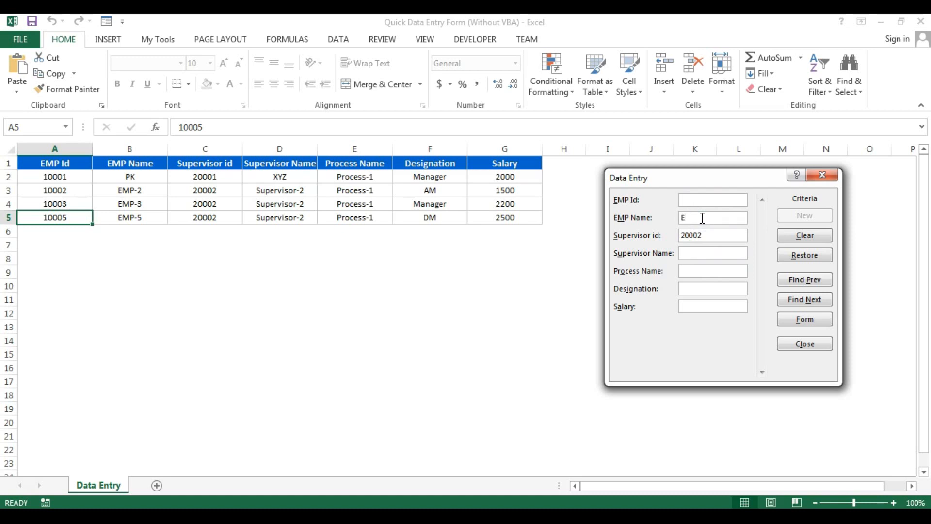
text(MP-2)
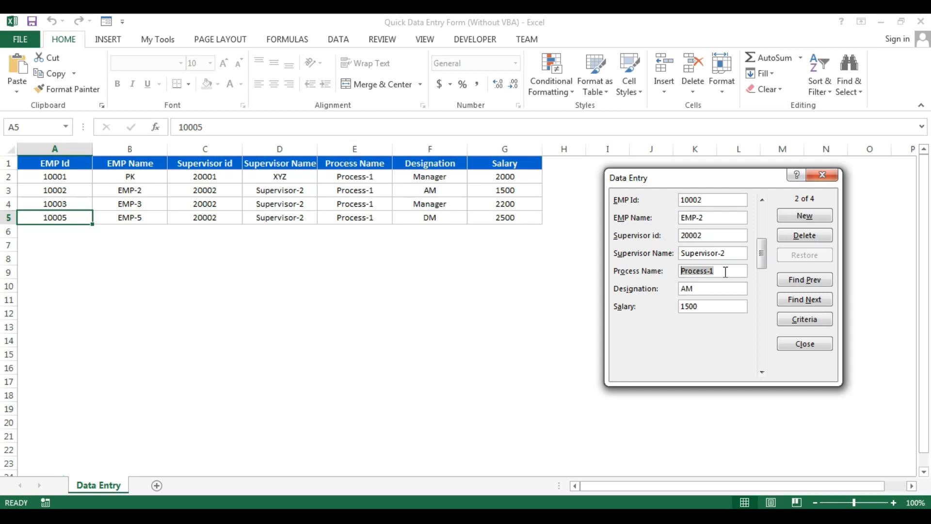
text(Google)
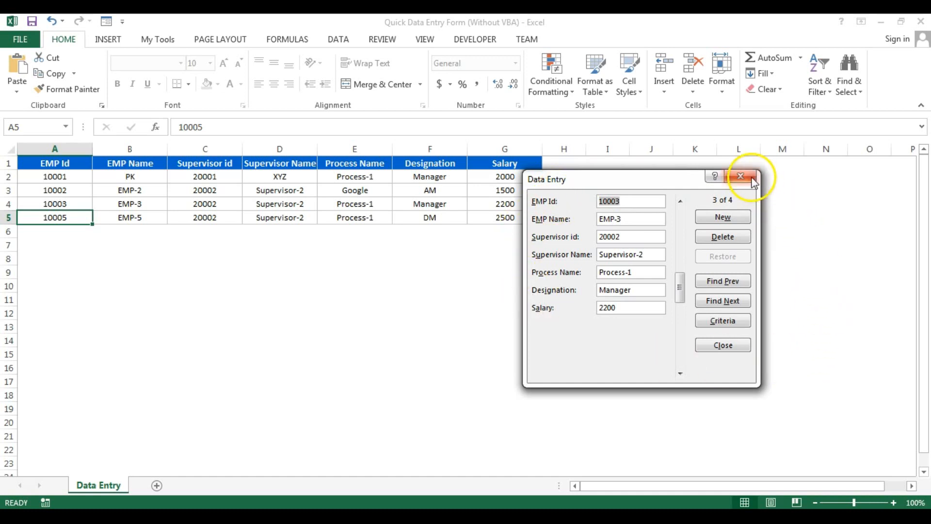
mouse_move(746, 198)
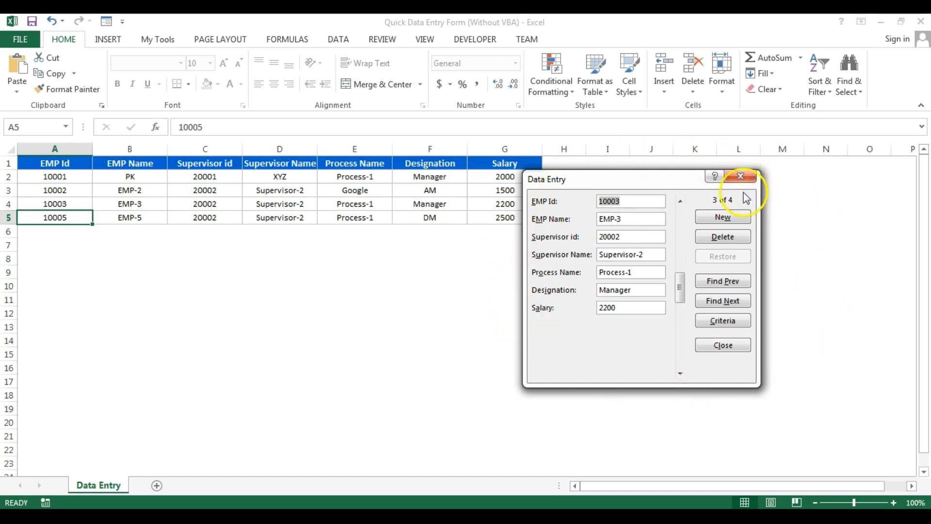
Close the data entry form and bring up the toolbar customization menu
click(740, 175)
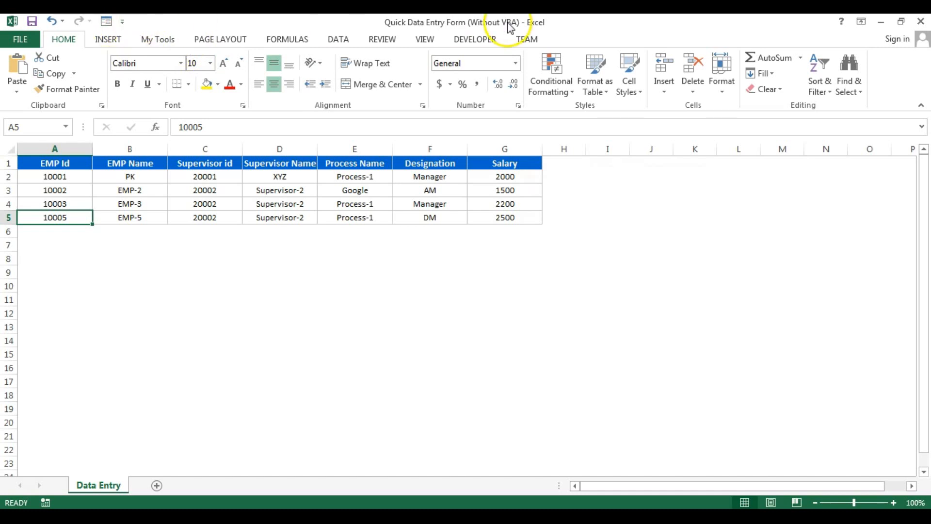
mouse_move(788, 119)
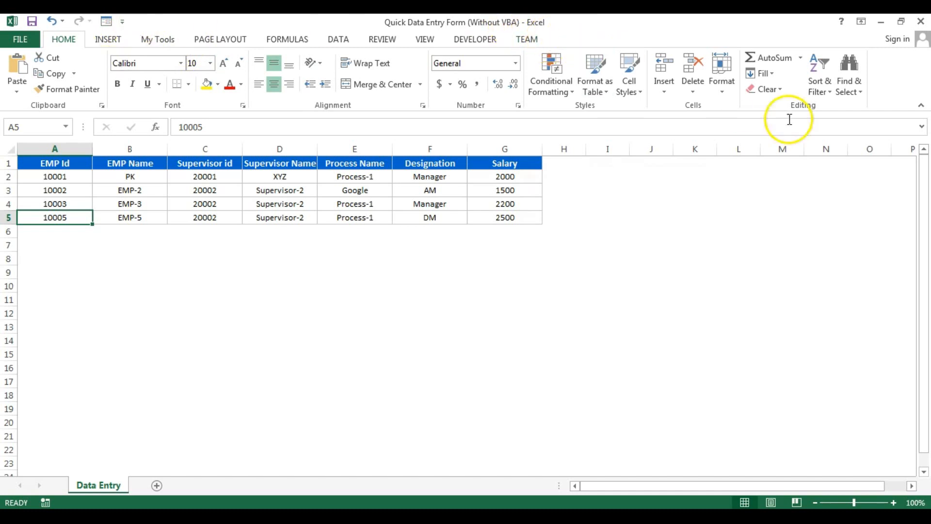
mouse_move(896, 77)
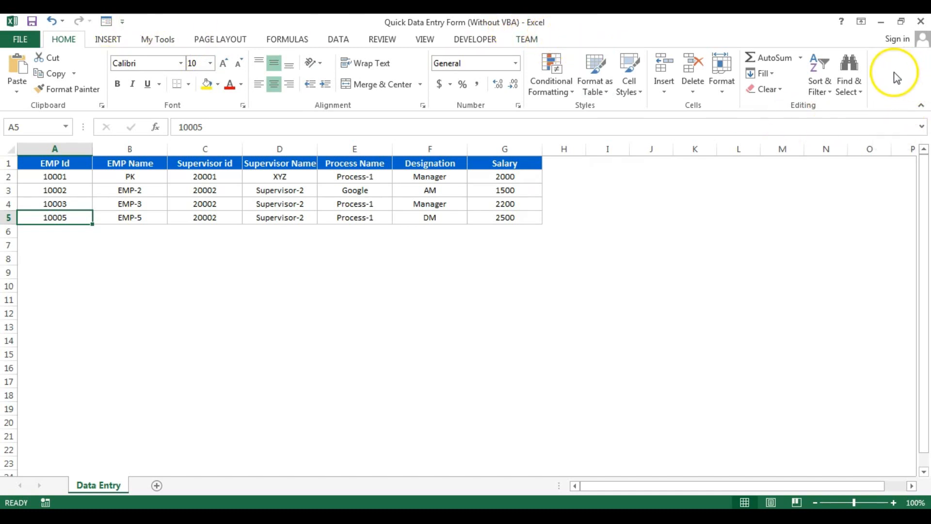
right_click(890, 71)
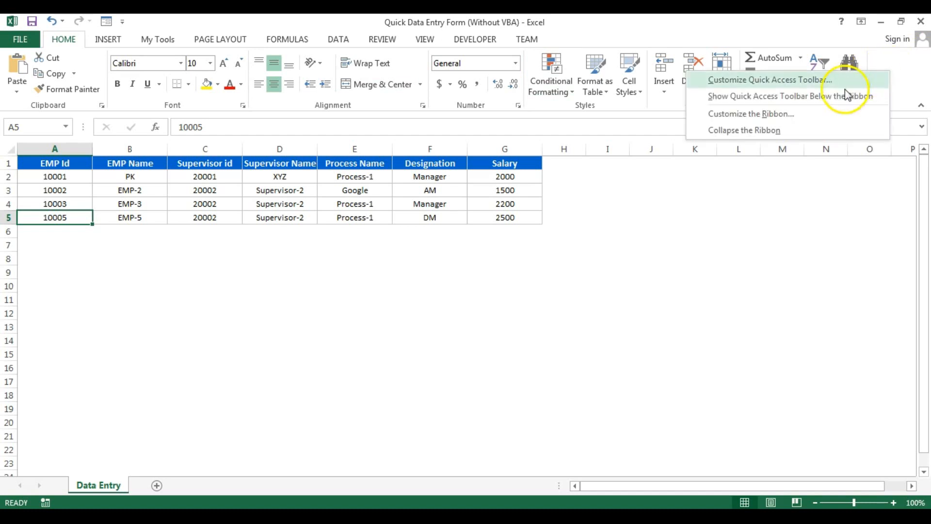
mouse_move(777, 122)
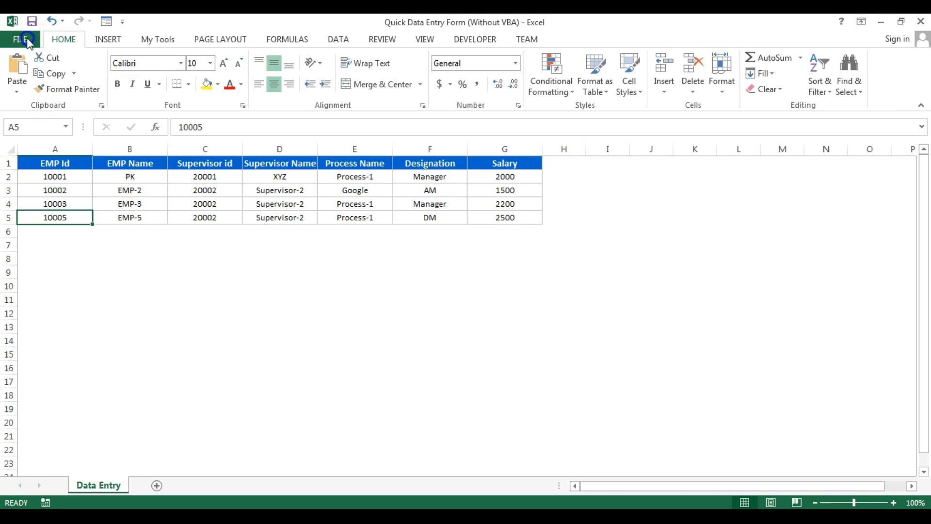
In Excel Options' Quick Access Toolbar page, remove the existing Form command
click(21, 39)
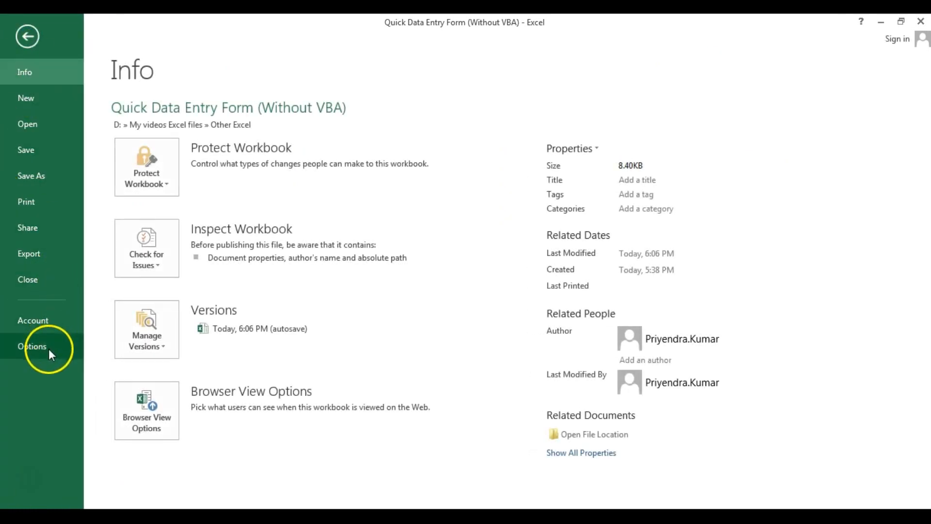
click(32, 346)
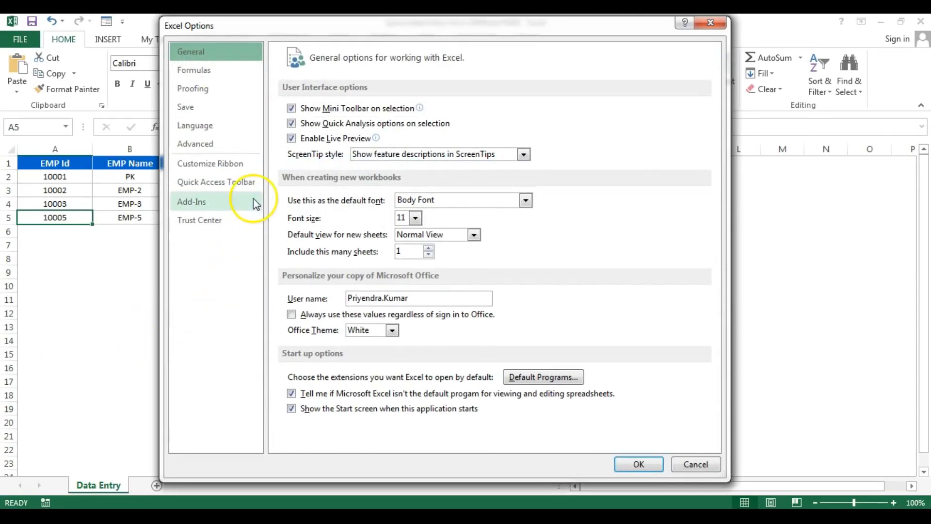
mouse_move(211, 164)
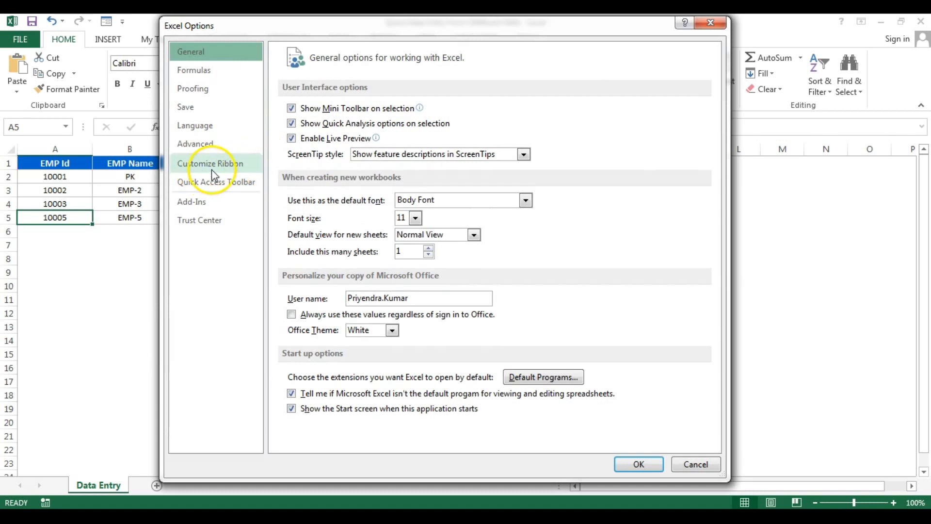
mouse_move(230, 188)
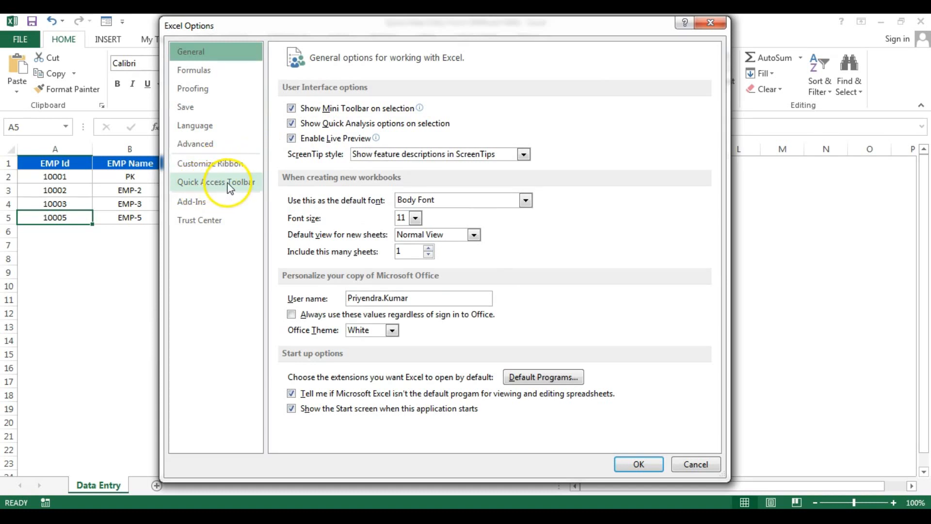
click(215, 181)
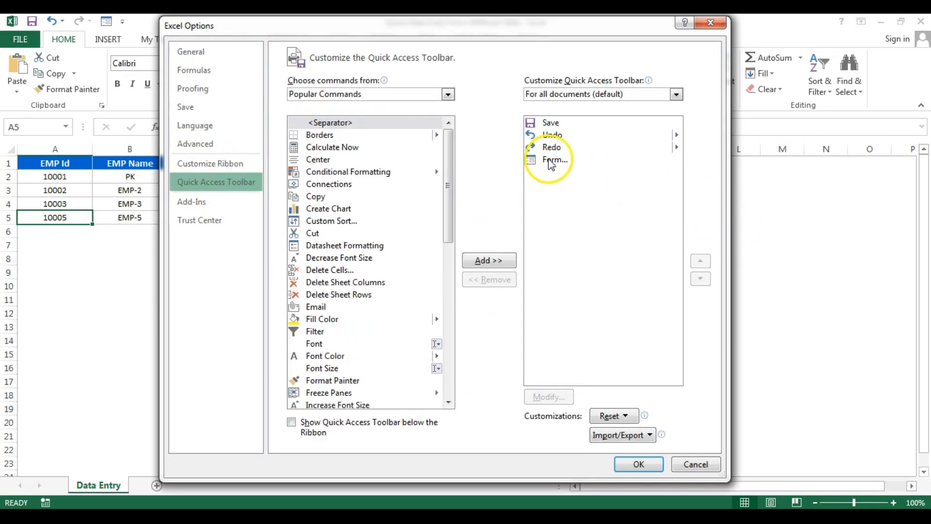
click(554, 159)
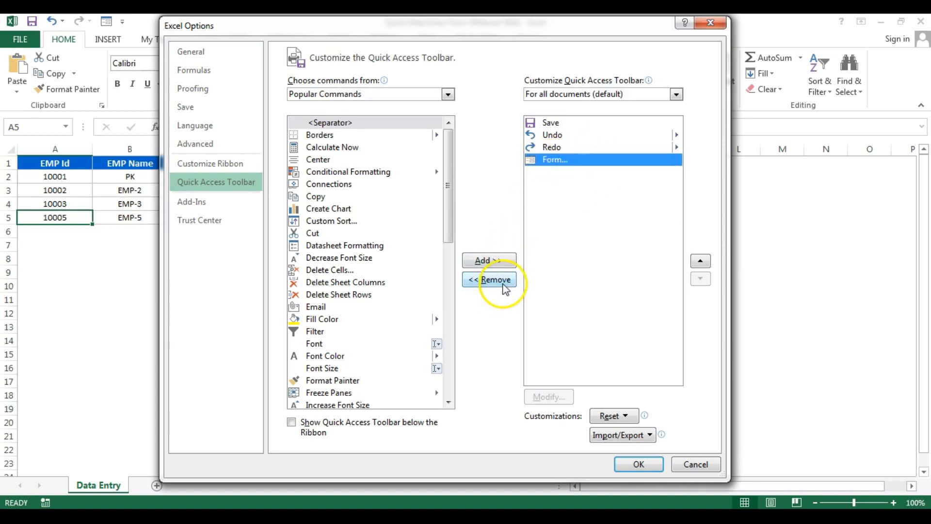
click(488, 279)
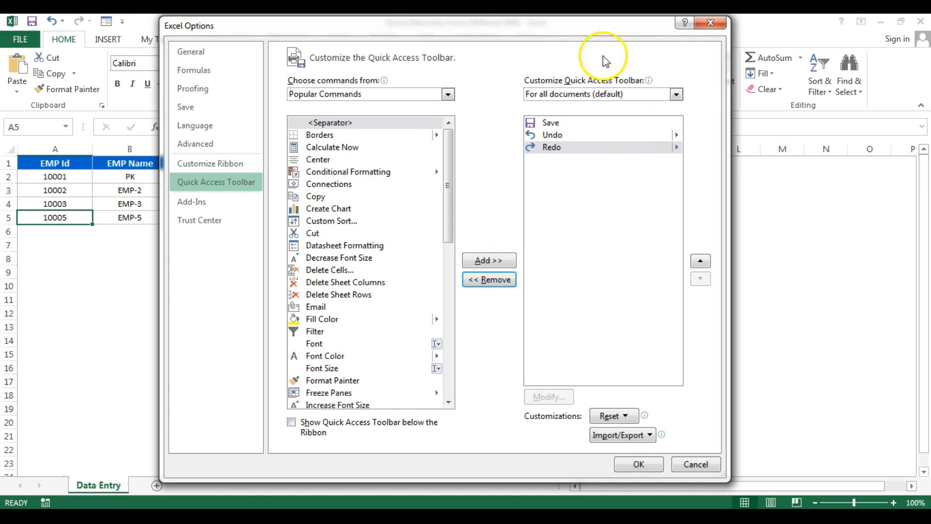
mouse_move(374, 64)
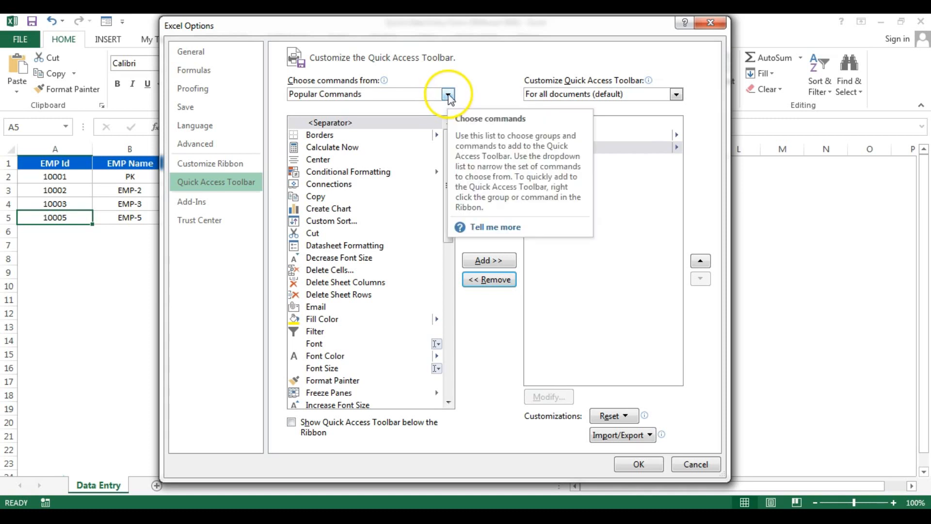
Add Form... to the toolbar from the Commands Not in the Ribbon category
click(448, 94)
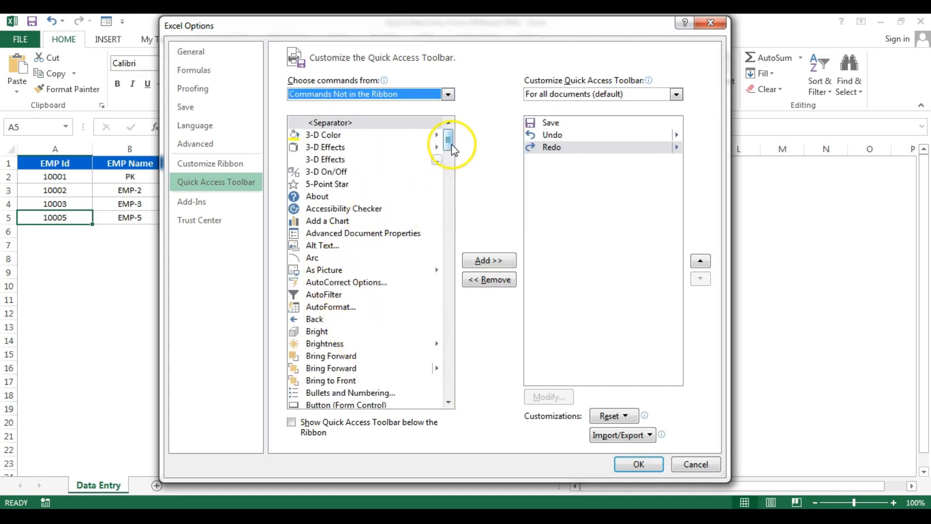
click(447, 181)
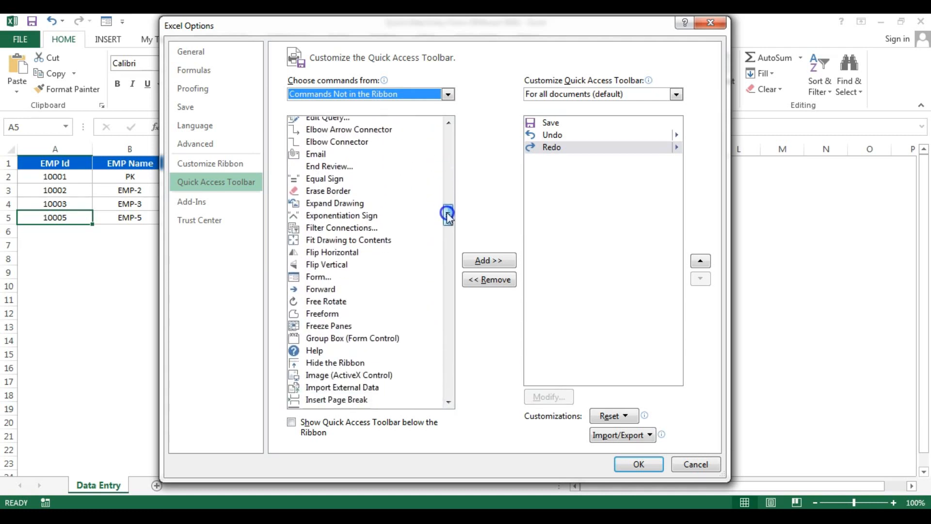
click(319, 276)
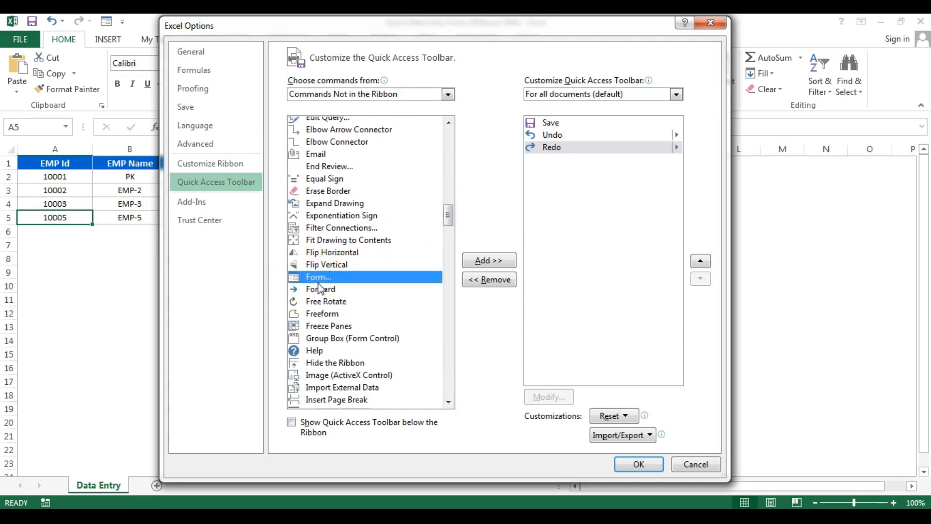
click(488, 260)
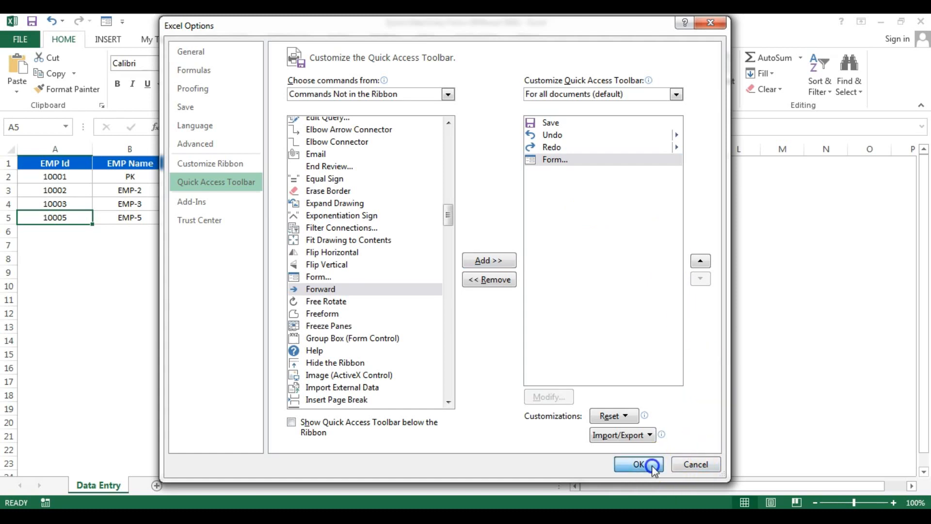
Confirm the options and reopen the data entry form from the toolbar's Form button
click(638, 464)
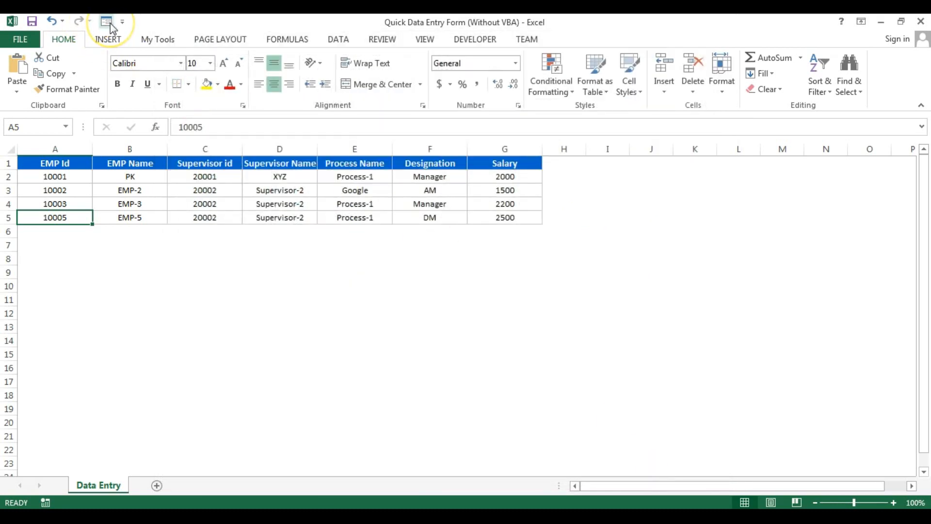
mouse_move(108, 22)
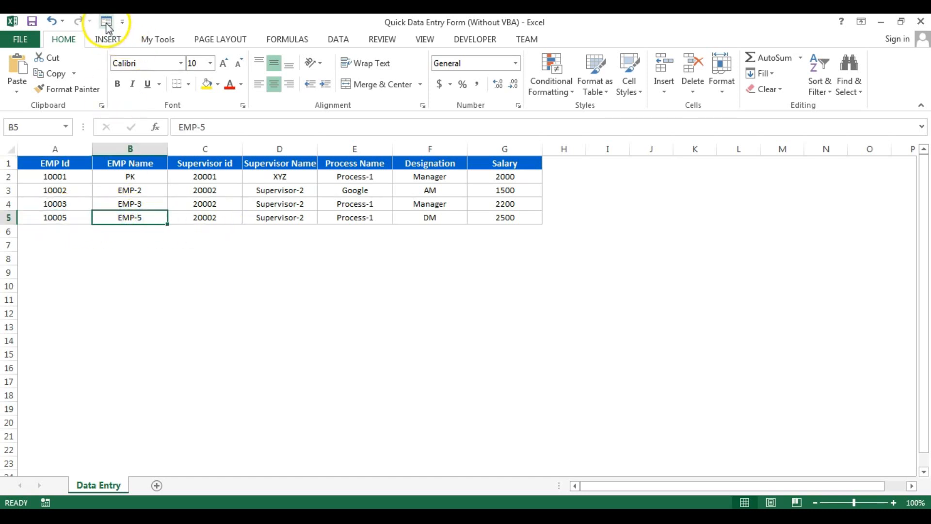
click(106, 22)
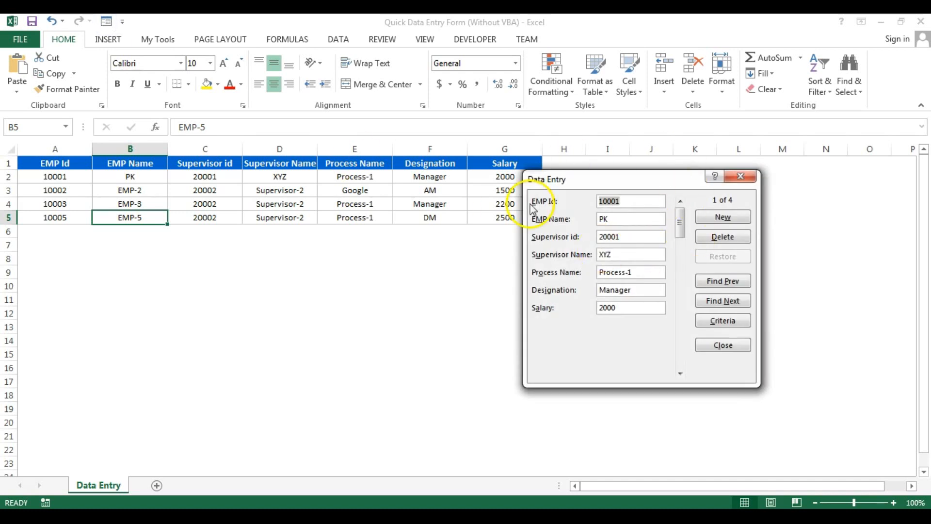